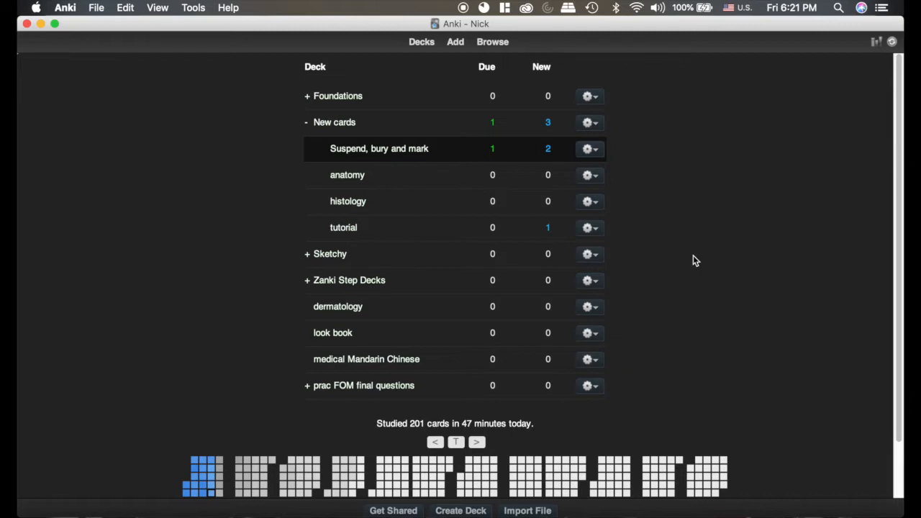
pyautogui.moveTo(406, 213)
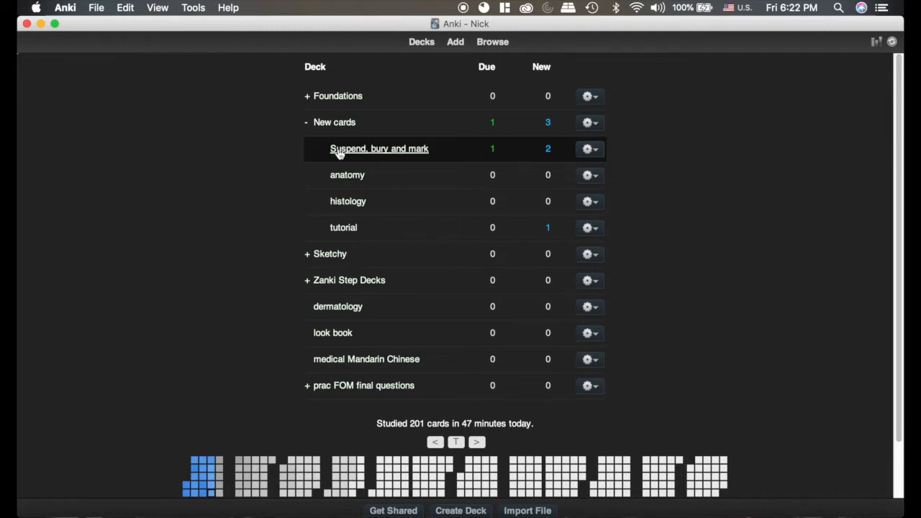
# Open the 'Suspend, bury and mark' deck from the deck list.
pyautogui.click(378, 148)
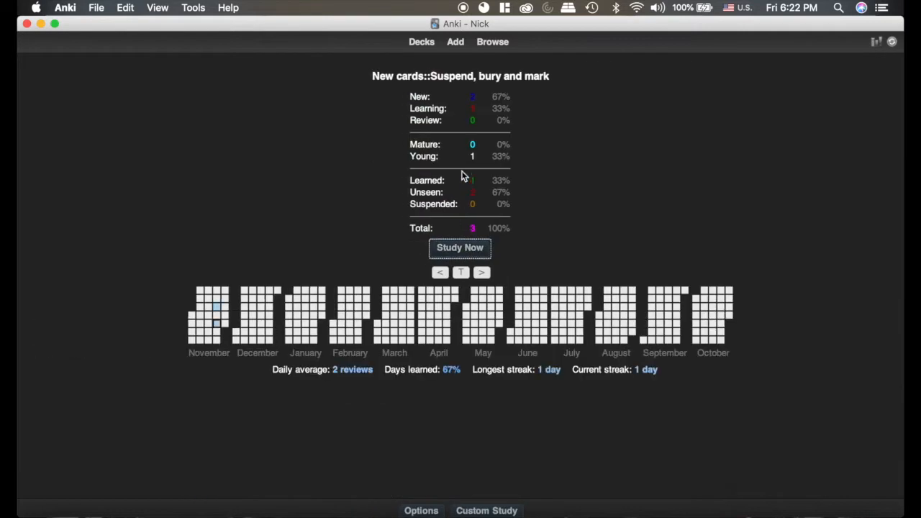
pyautogui.moveTo(451, 107)
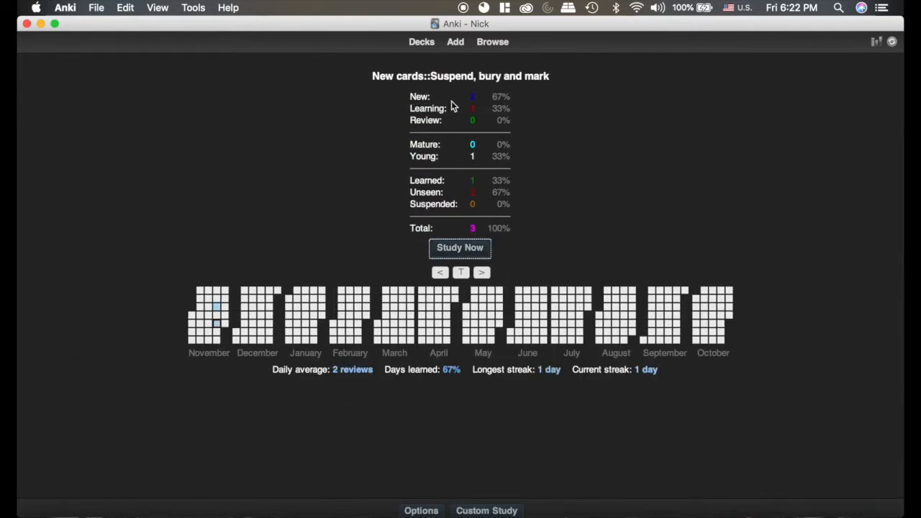
pyautogui.moveTo(517, 127)
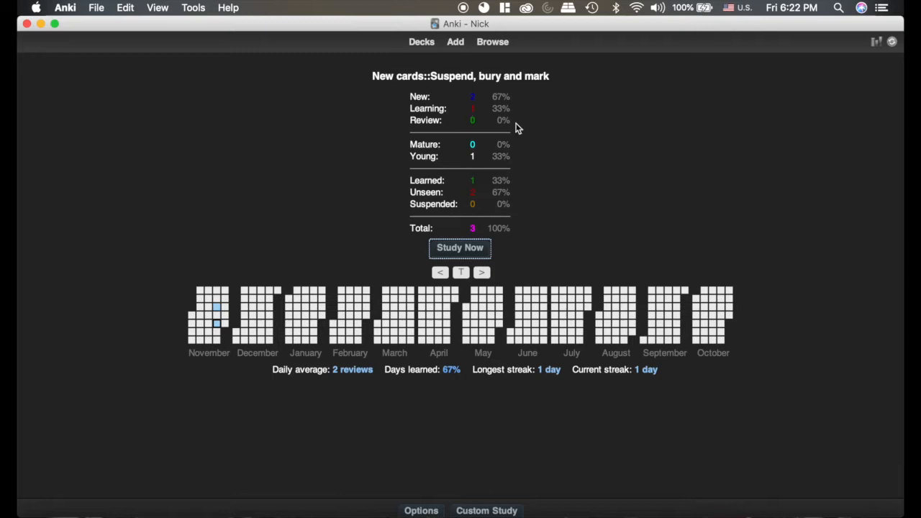
# Start studying the deck with Study Now, then briefly view and close Preferences.
pyautogui.click(460, 247)
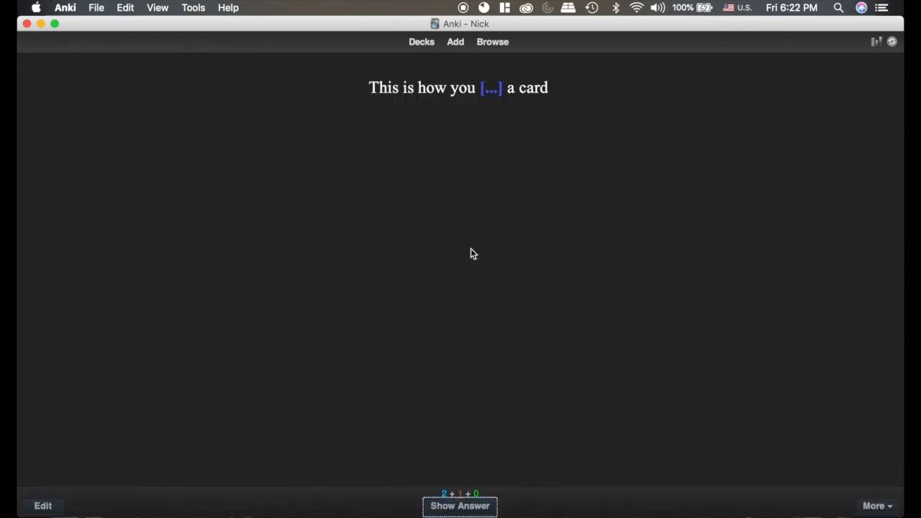
pyautogui.moveTo(429, 481)
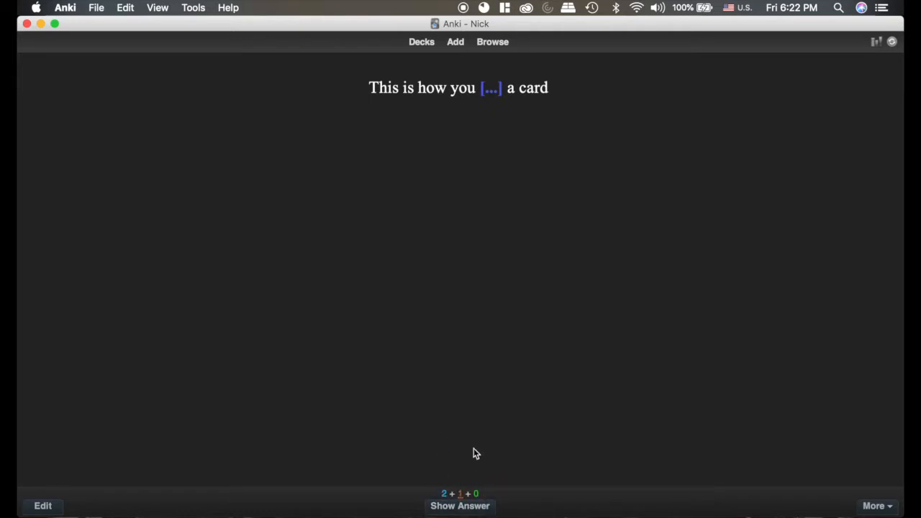
pyautogui.moveTo(475, 492)
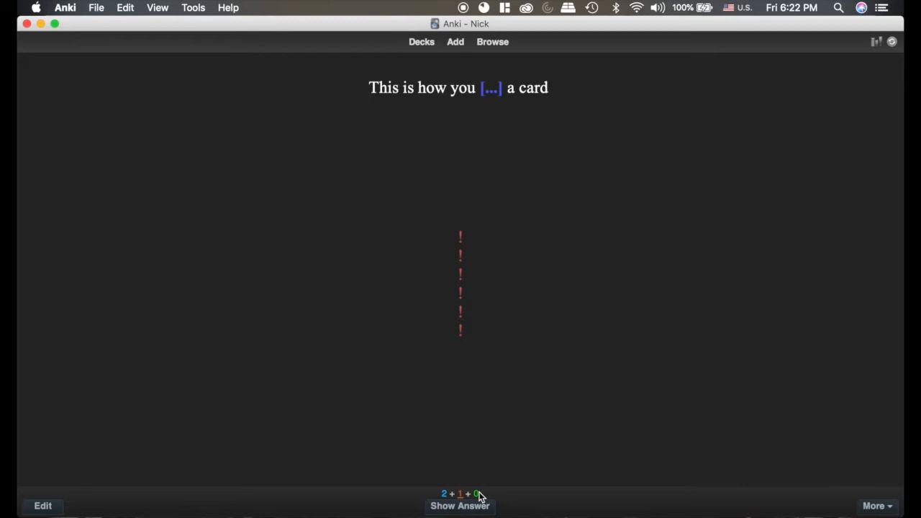
pyautogui.moveTo(467, 463)
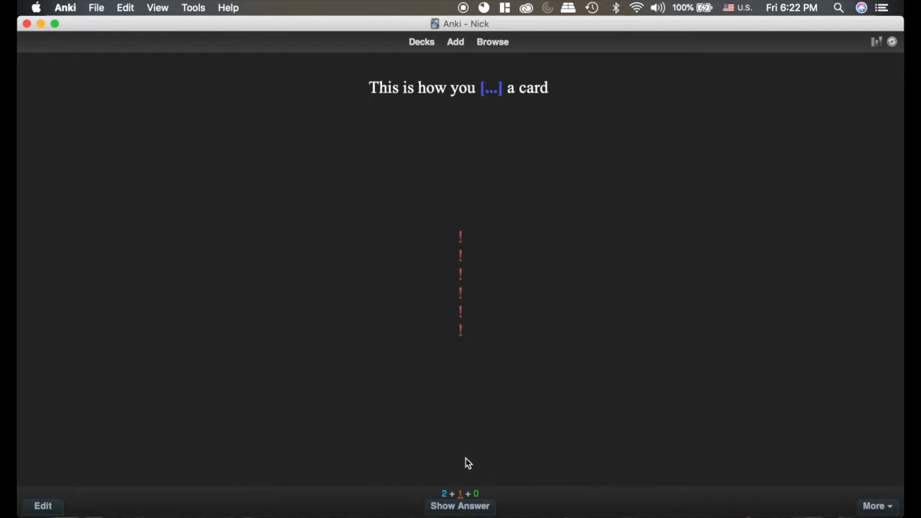
pyautogui.moveTo(460, 489)
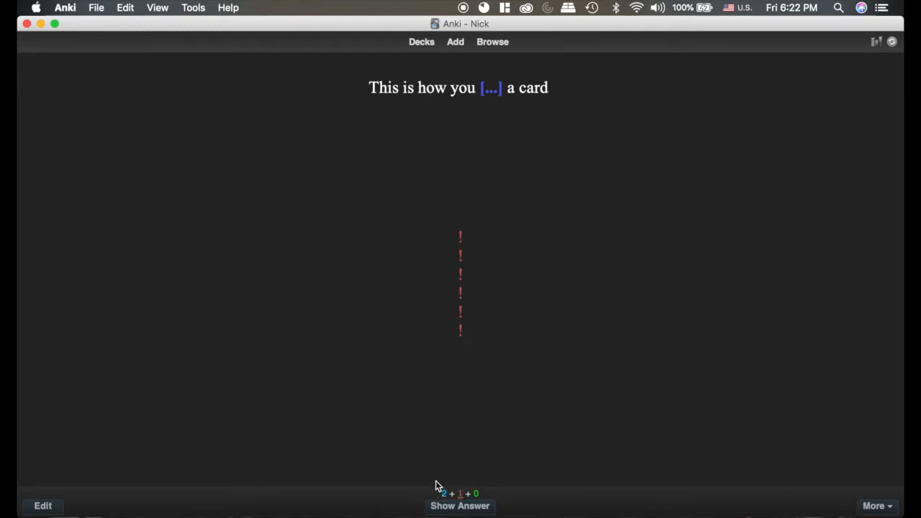
pyautogui.click(65, 7)
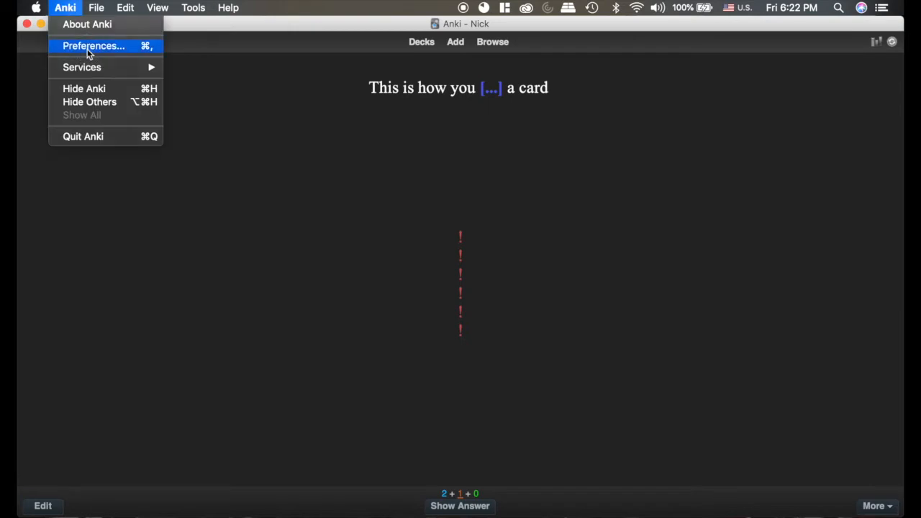
pyautogui.click(94, 44)
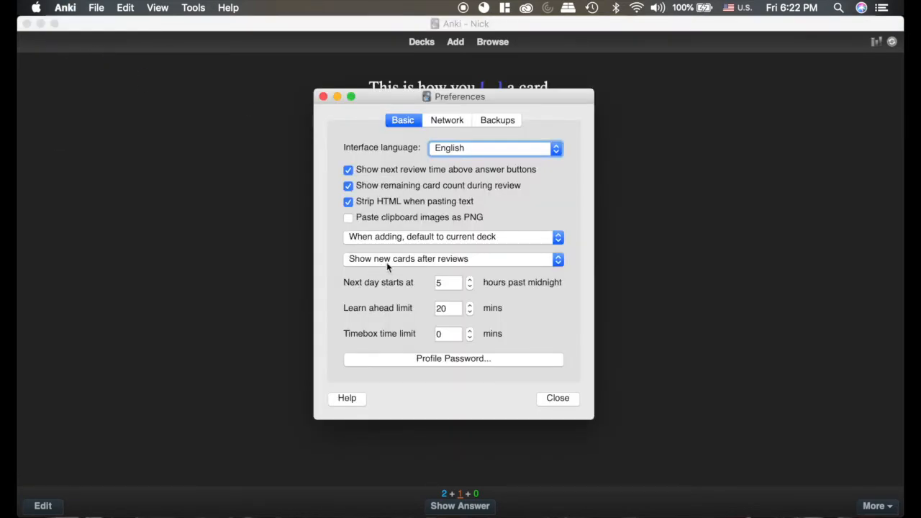
pyautogui.click(558, 397)
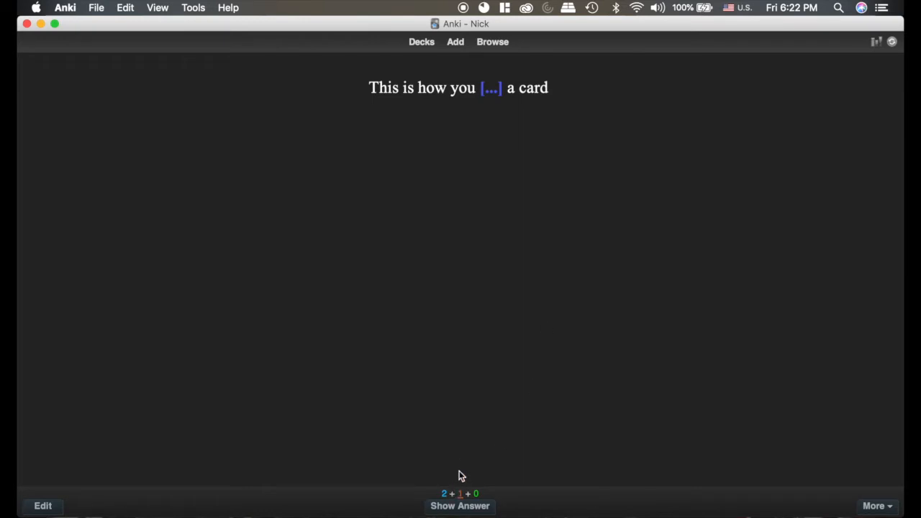
pyautogui.moveTo(460, 481)
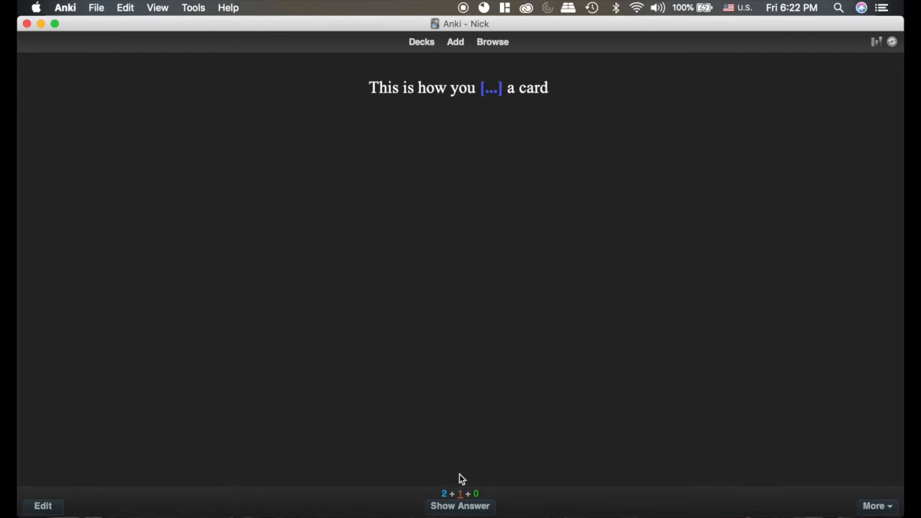
pyautogui.moveTo(463, 438)
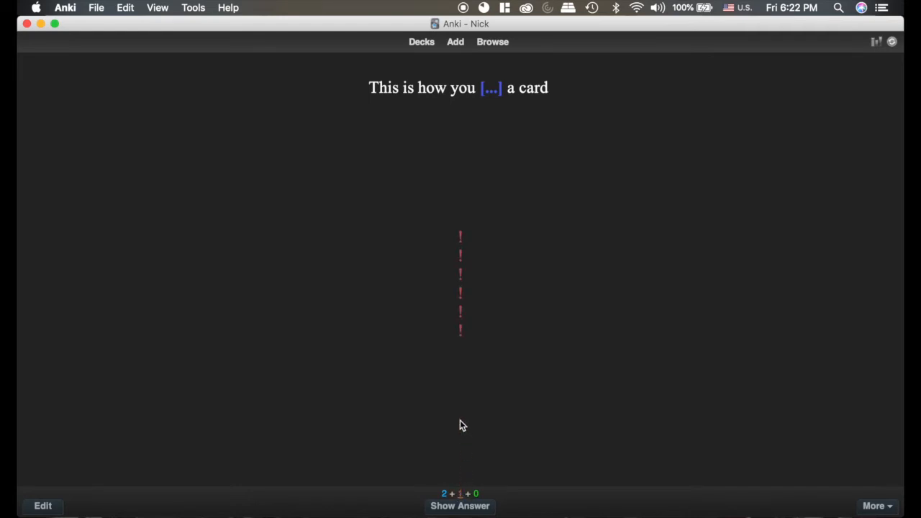
pyautogui.moveTo(482, 482)
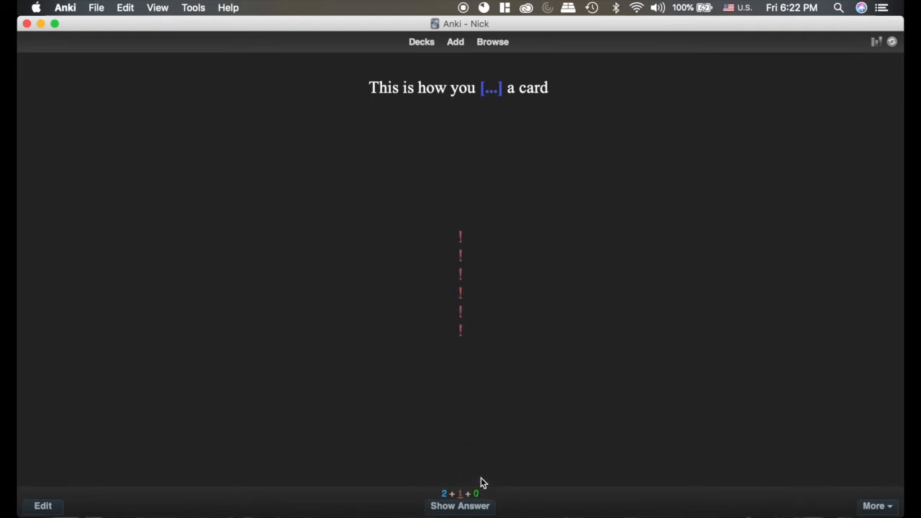
pyautogui.moveTo(460, 453)
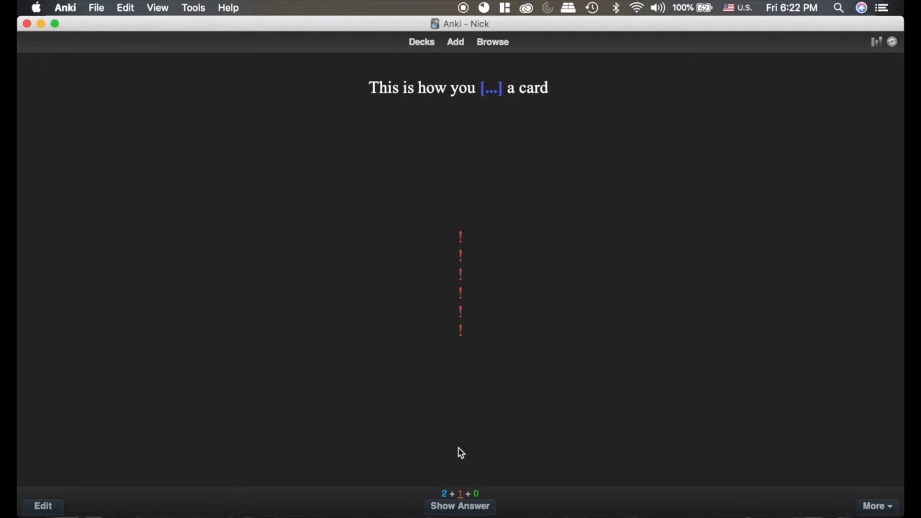
pyautogui.moveTo(463, 468)
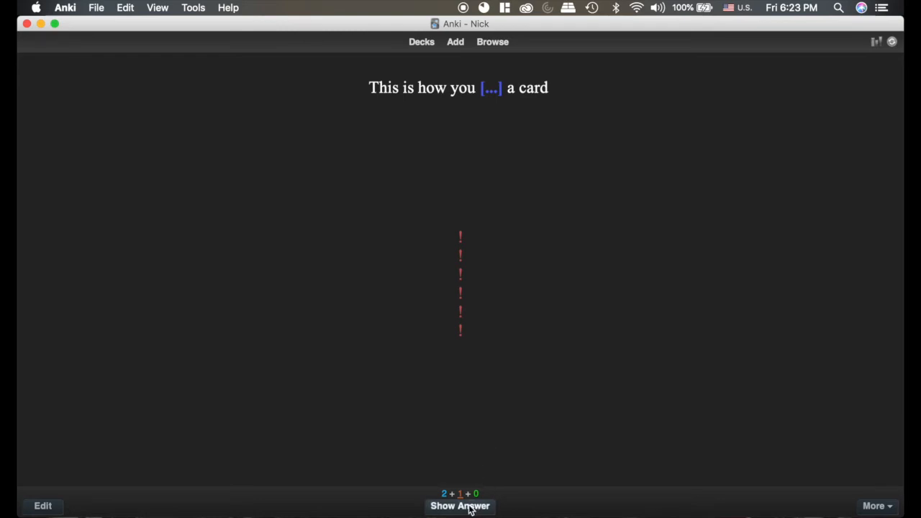
# Reveal the cloze answer 'bury' so the card awaits an Again/Good/Easy rating.
pyautogui.click(461, 507)
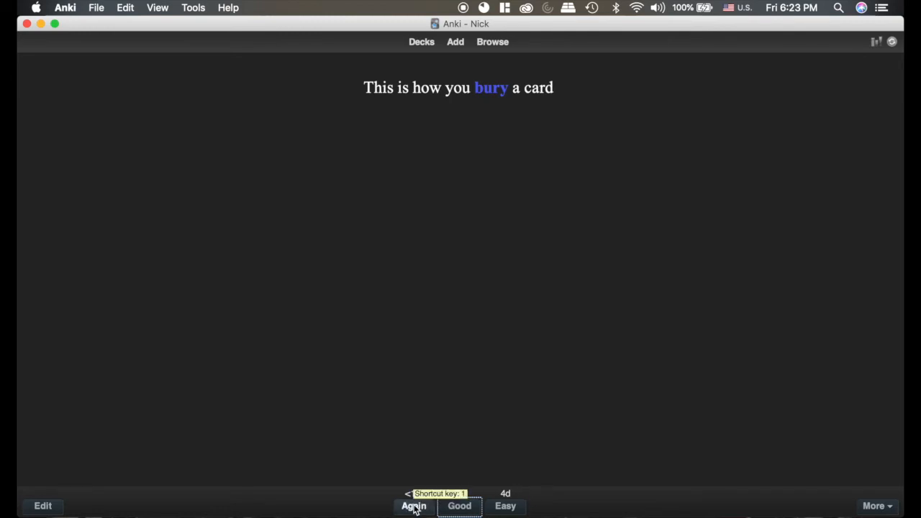
pyautogui.moveTo(459, 507)
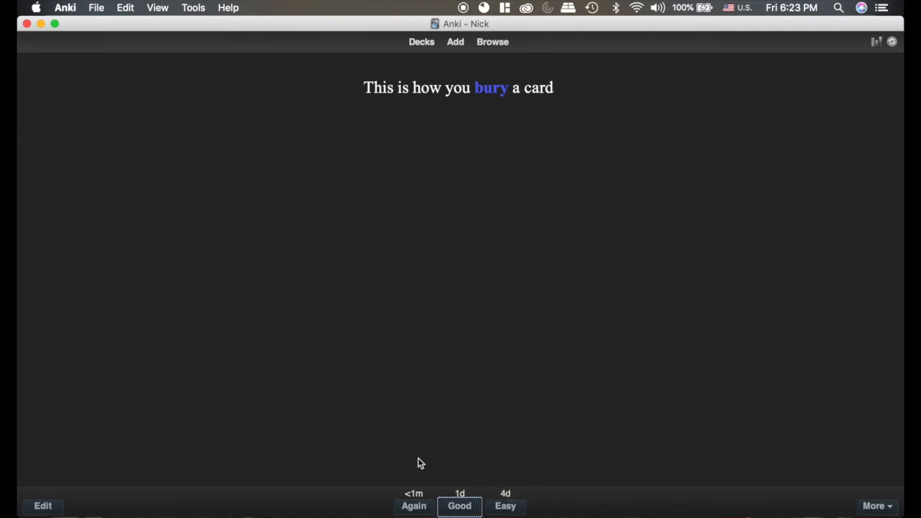
pyautogui.moveTo(414, 507)
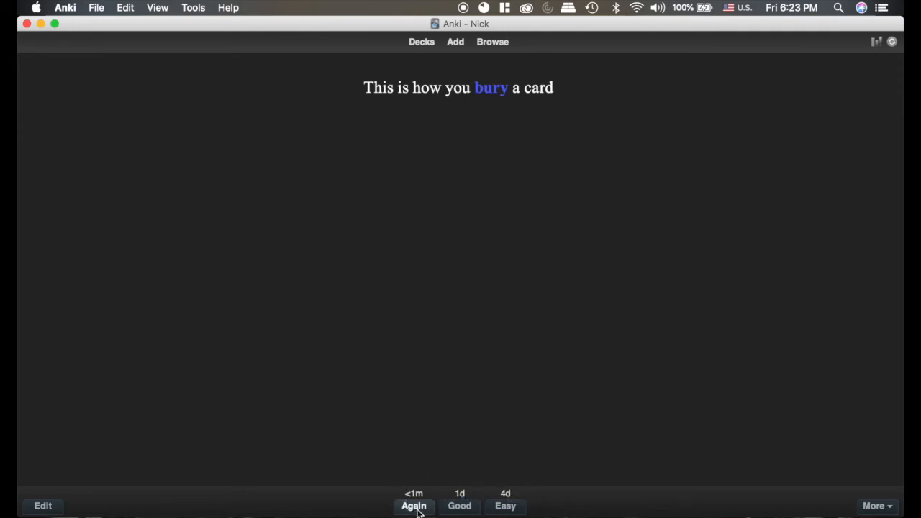